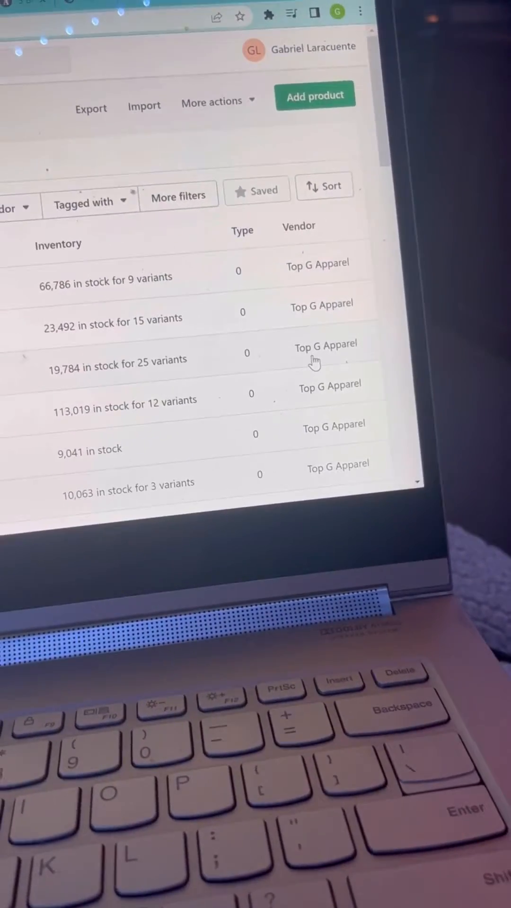
Select all 33 products in the list using the header checkbox for bulk editing.
{"action": "scroll", "scroll_direction": "down", "scroll_amount": 3}
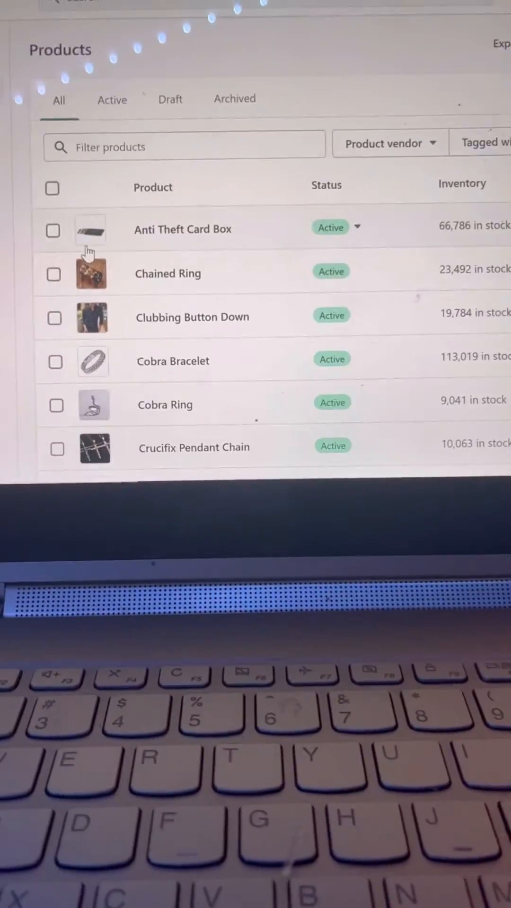
{"action": "left_click", "coordinate": [52, 188]}
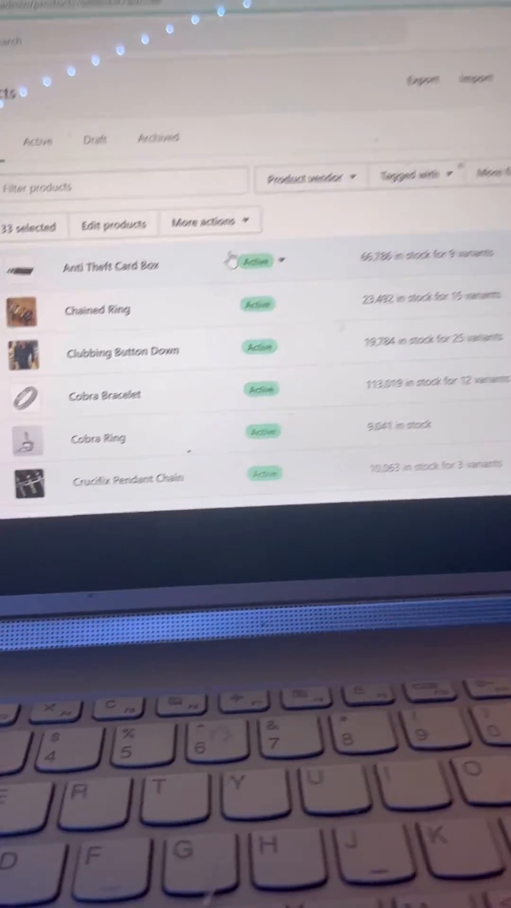